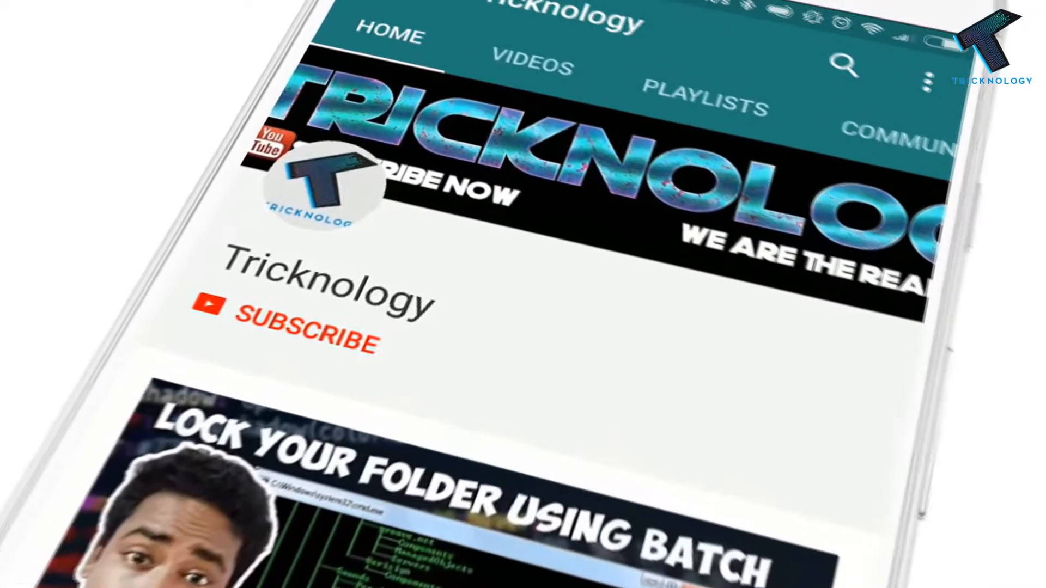
# - Enter services.msc in the Run dialog, picking it from the autocomplete suggestions
pyautogui.click(287, 334)
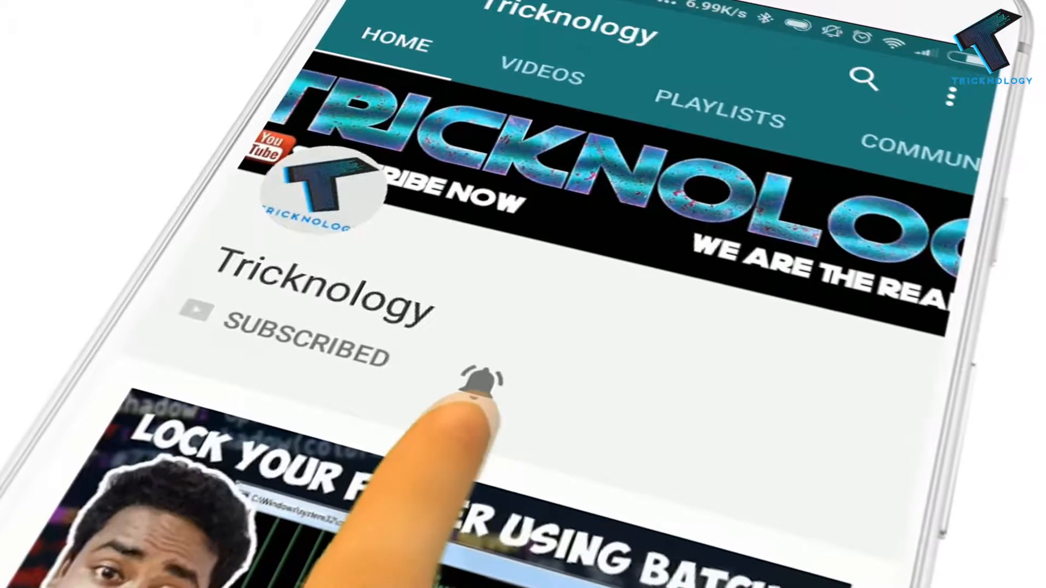
pyautogui.click(480, 384)
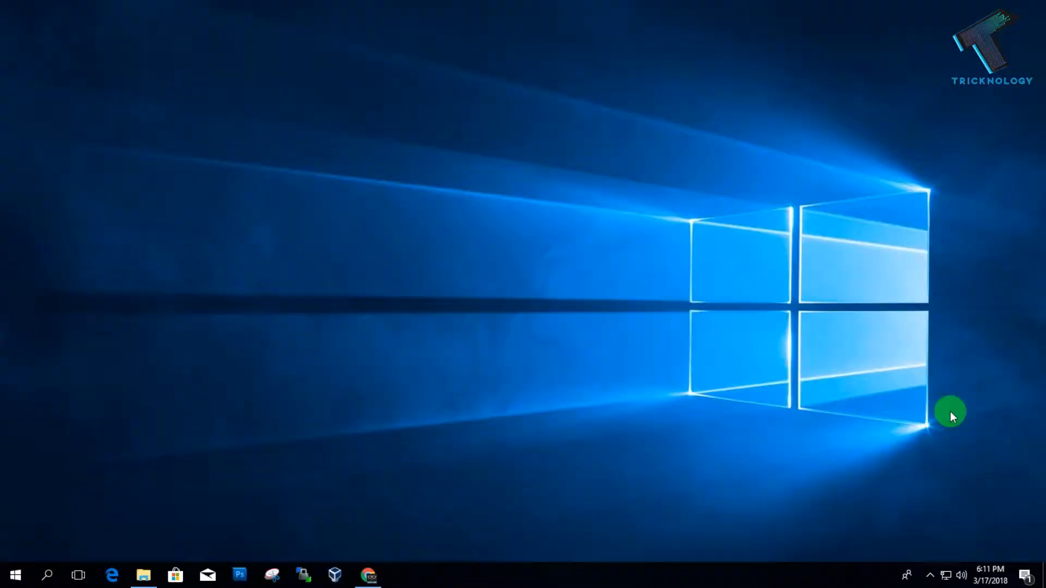
pyautogui.moveTo(940, 440)
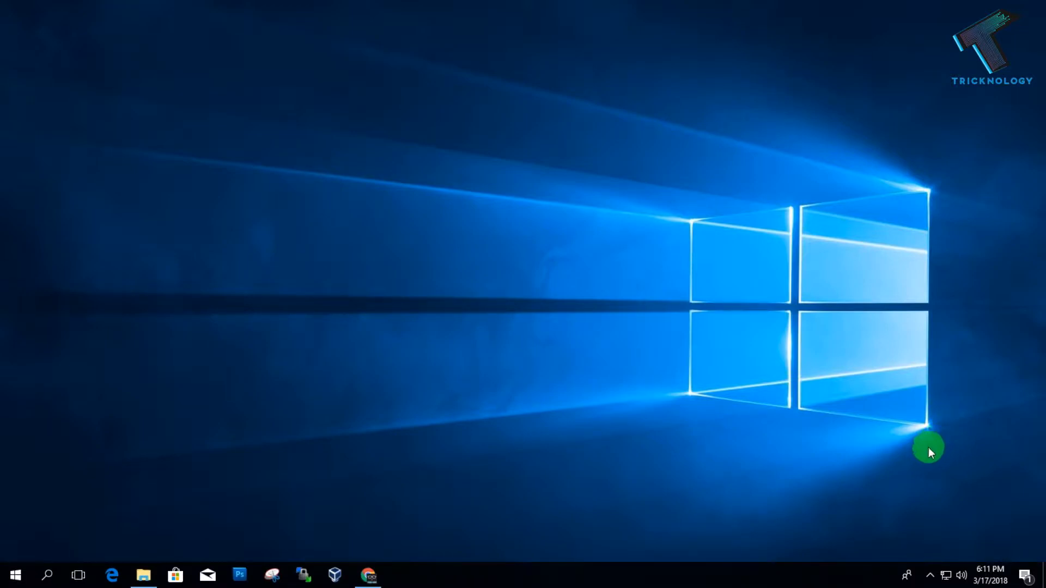
pyautogui.write('services.msc')
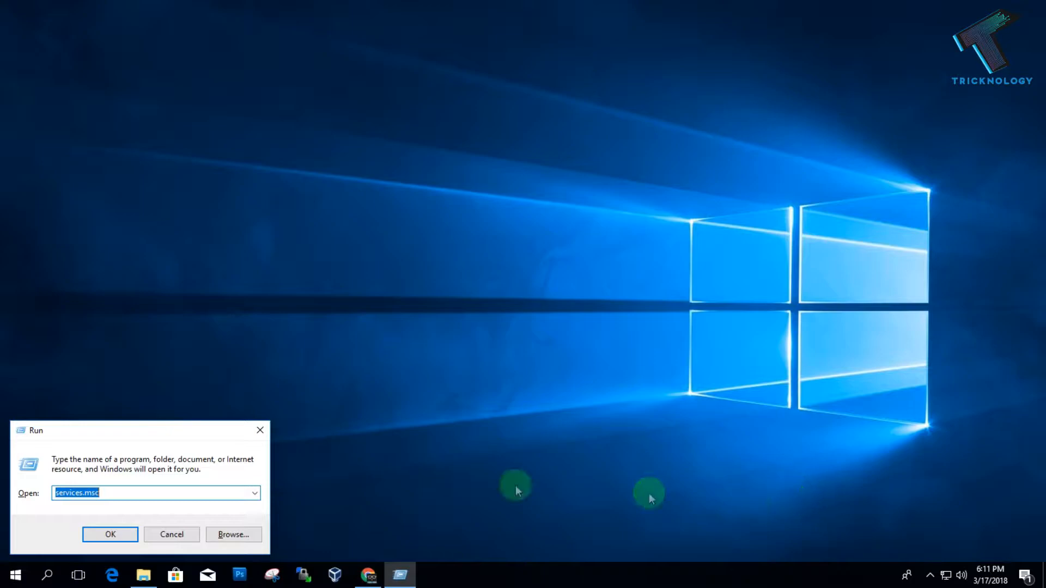
pyautogui.moveTo(17, 487)
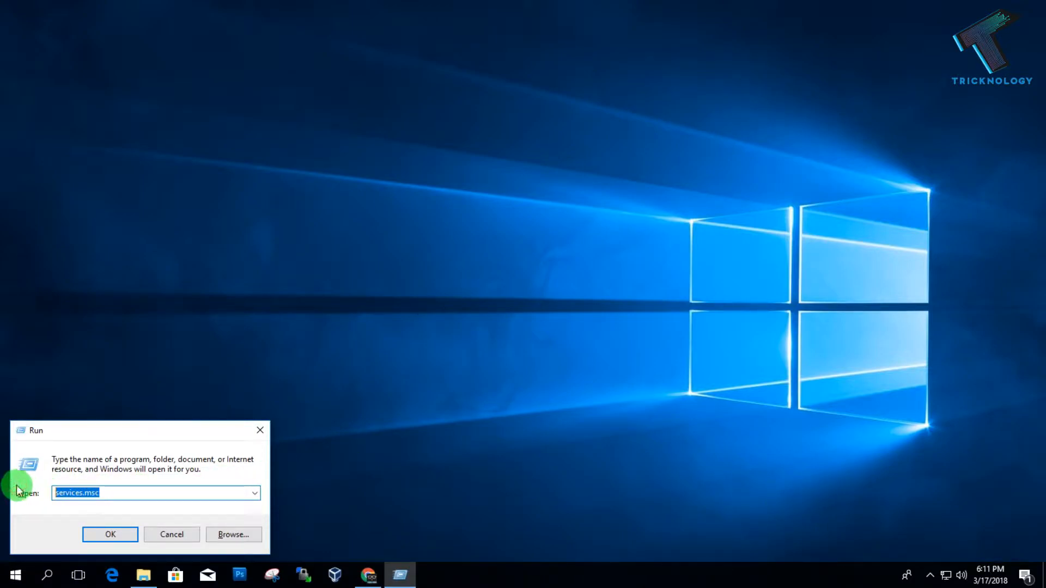
pyautogui.write('serv')
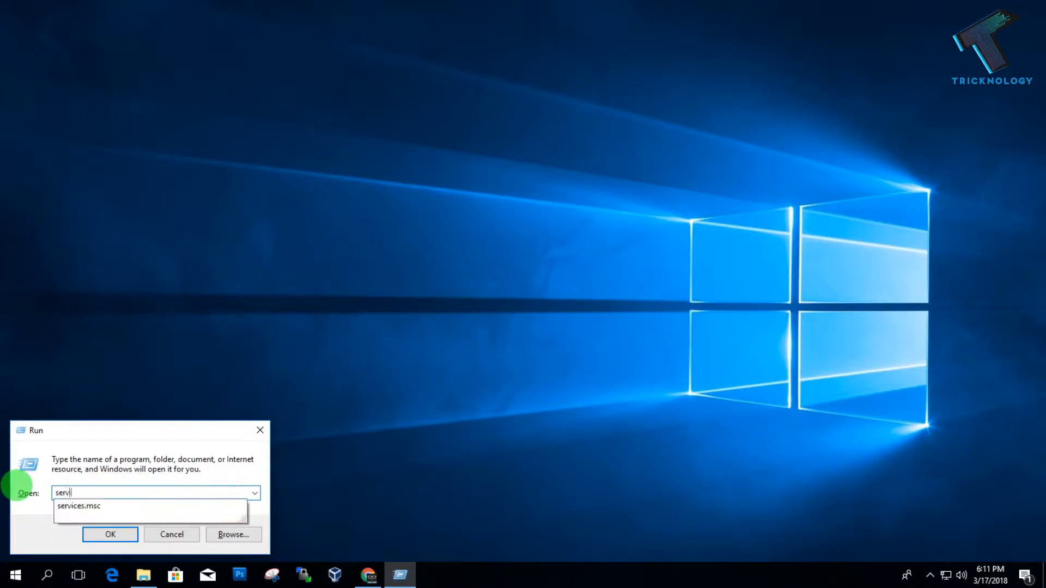
pyautogui.click(79, 506)
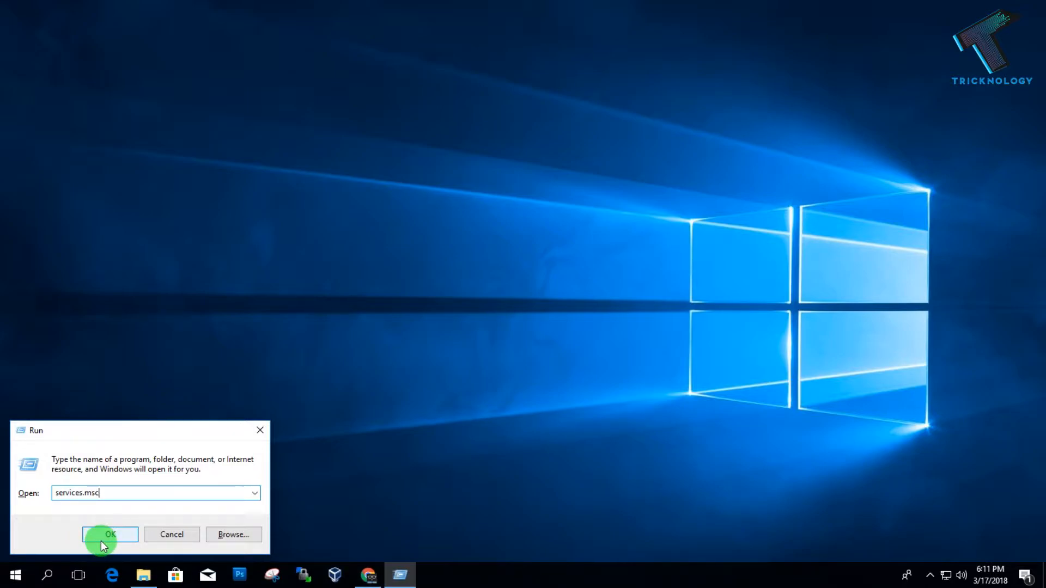
# - Launch the Services console and scroll the service list toward Print Spooler
pyautogui.click(109, 534)
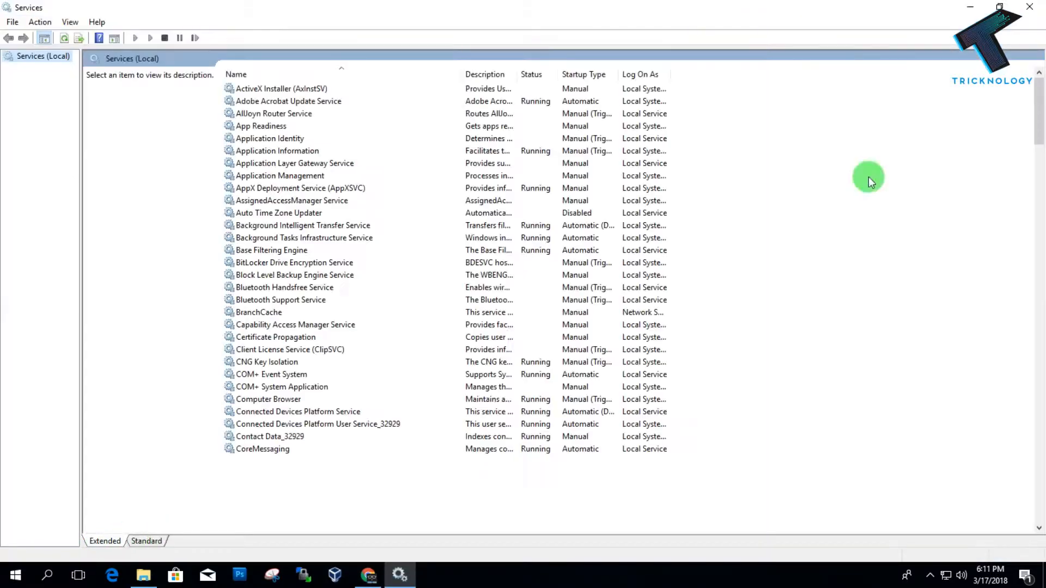
pyautogui.click(999, 6)
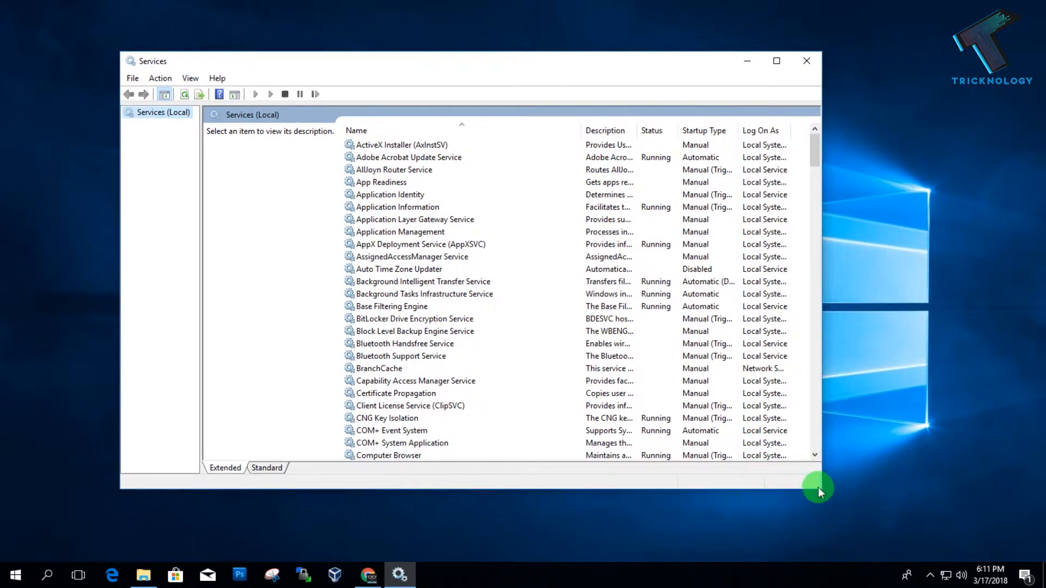
pyautogui.click(390, 194)
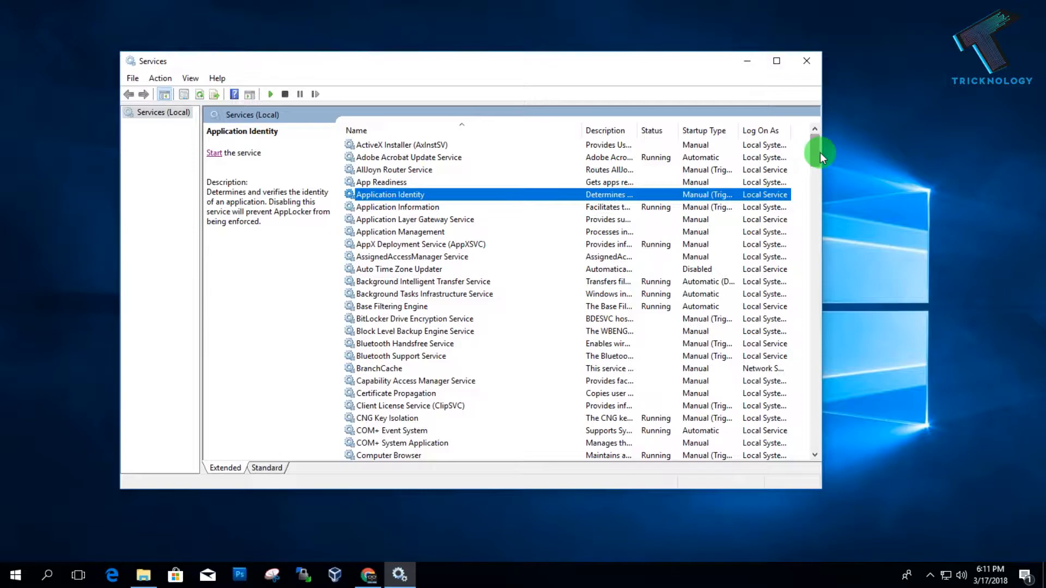
pyautogui.scroll(-3)
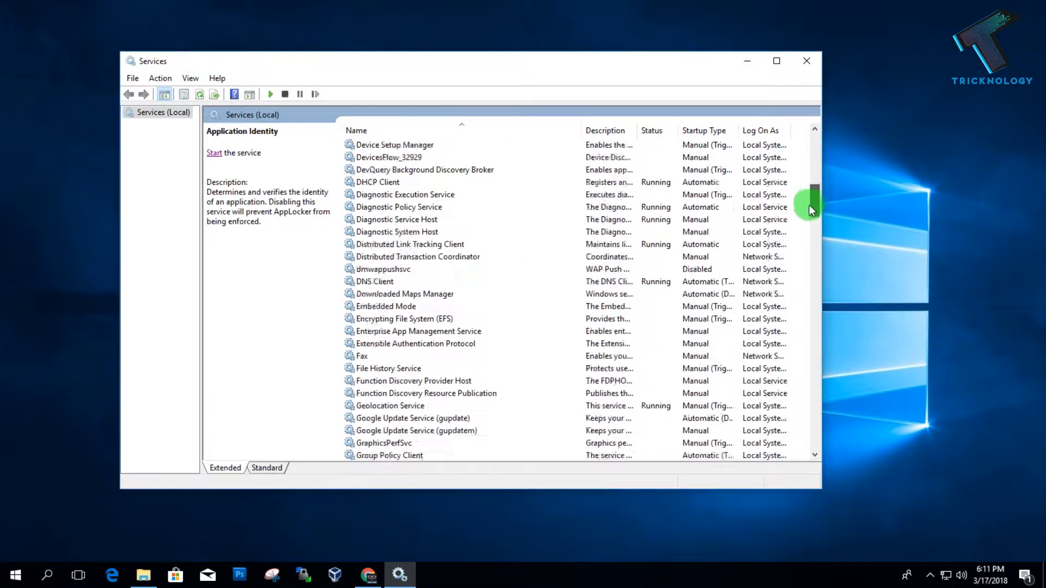
# - Stop the Print Spooler service from its right-click menu
pyautogui.click(379, 281)
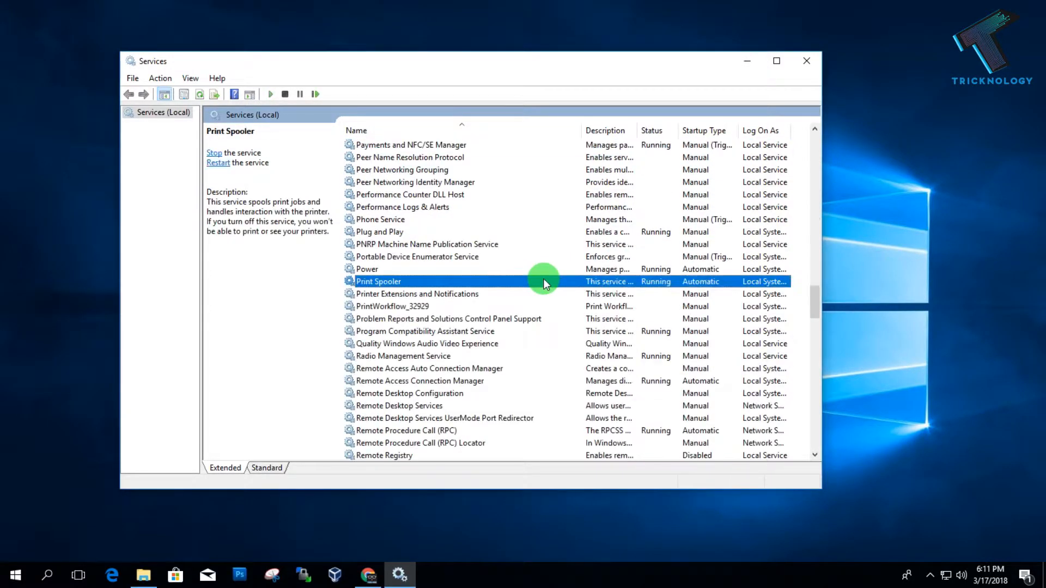
pyautogui.moveTo(427, 281)
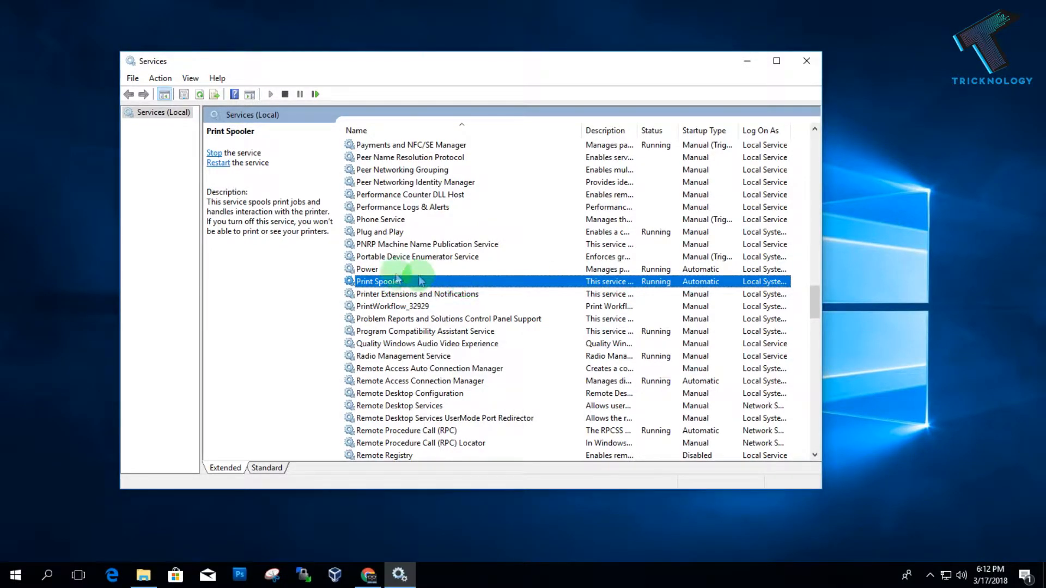
pyautogui.rightClick(378, 281)
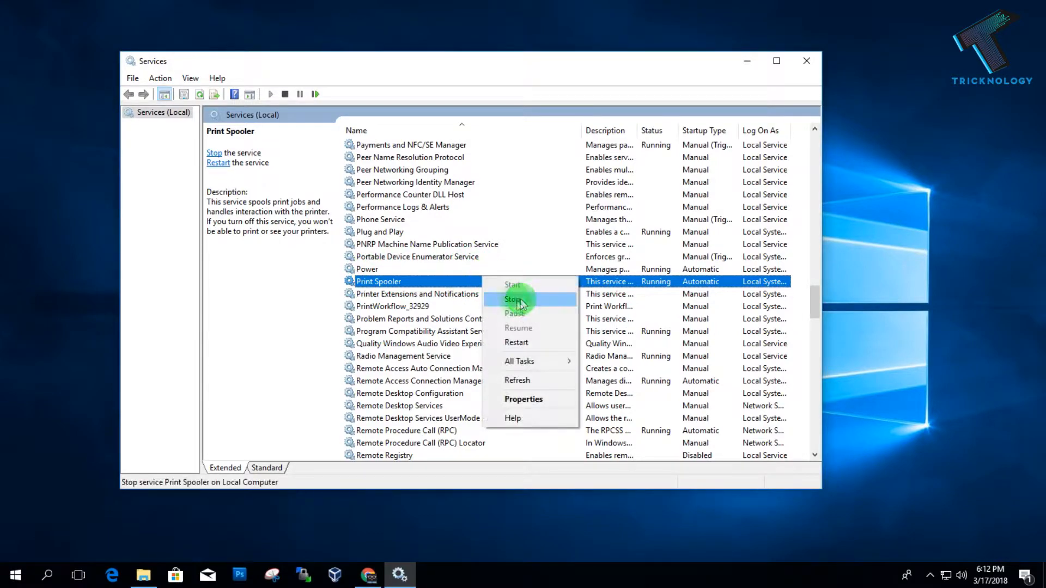
pyautogui.click(514, 299)
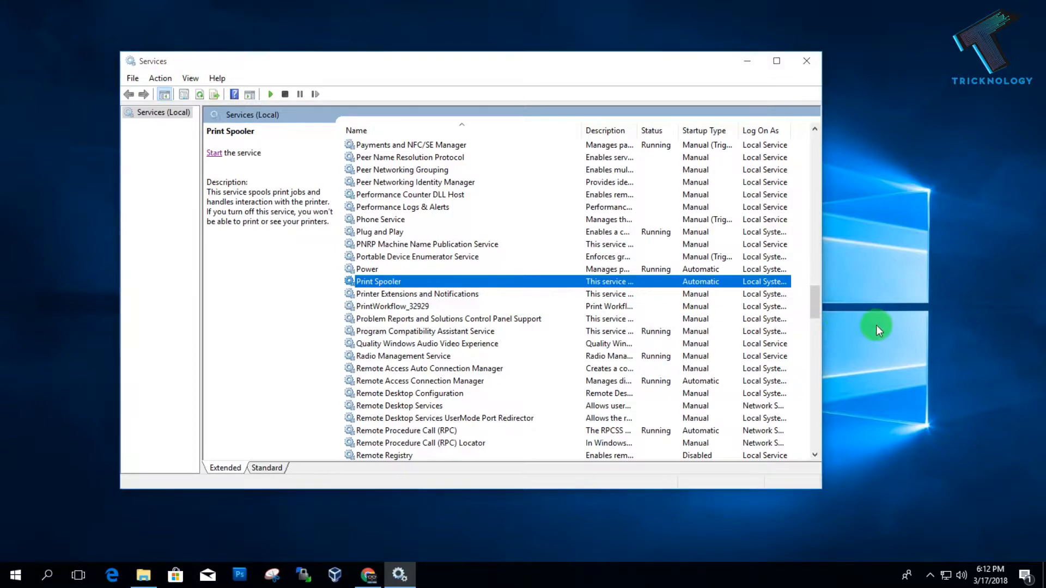
pyautogui.moveTo(145, 574)
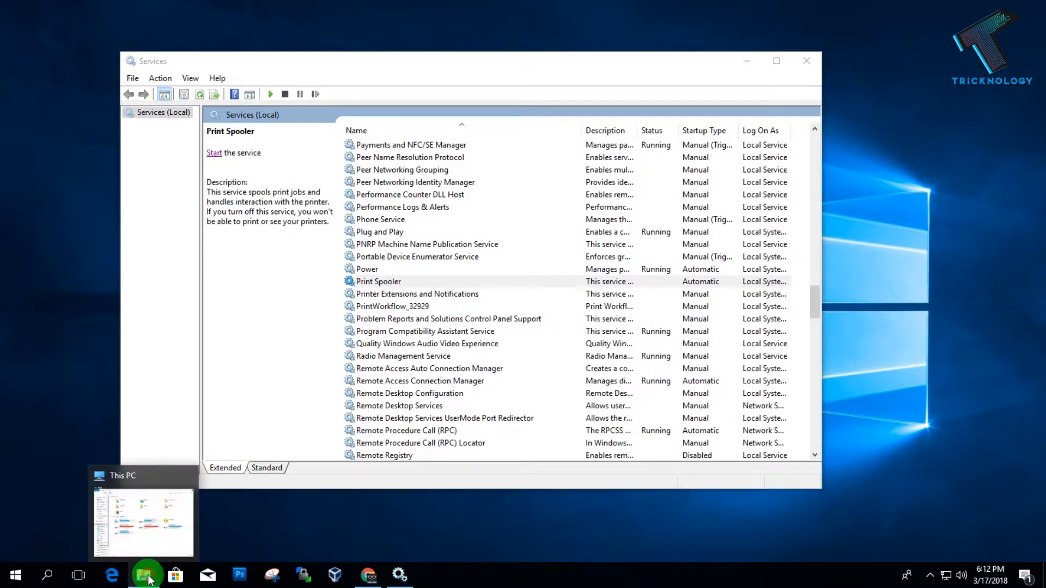
# - Browse from Local Disk (C:) into the Windows and then System32 folders
pyautogui.click(378, 281)
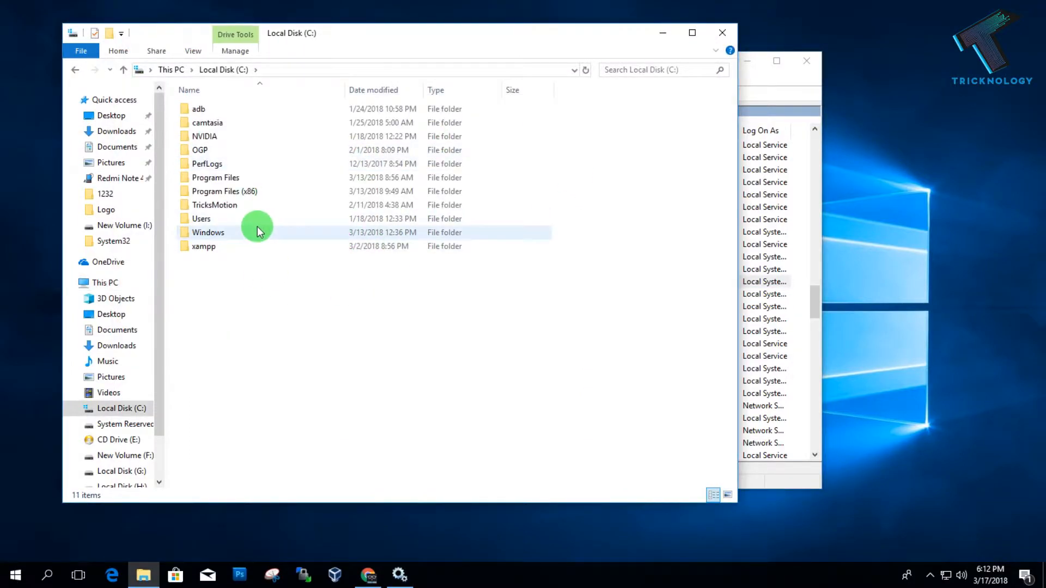
pyautogui.click(228, 232)
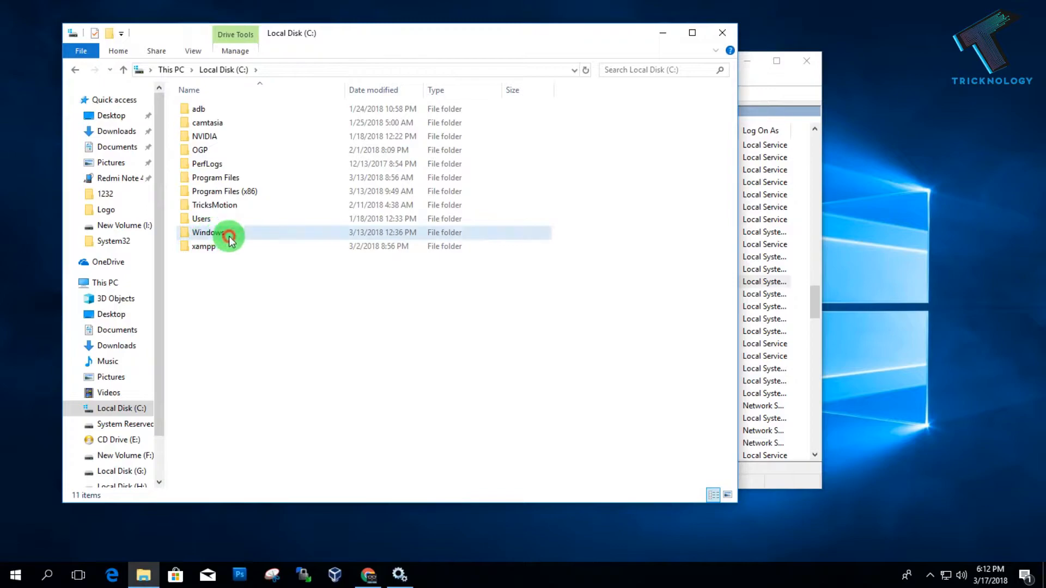
pyautogui.doubleClick(209, 232)
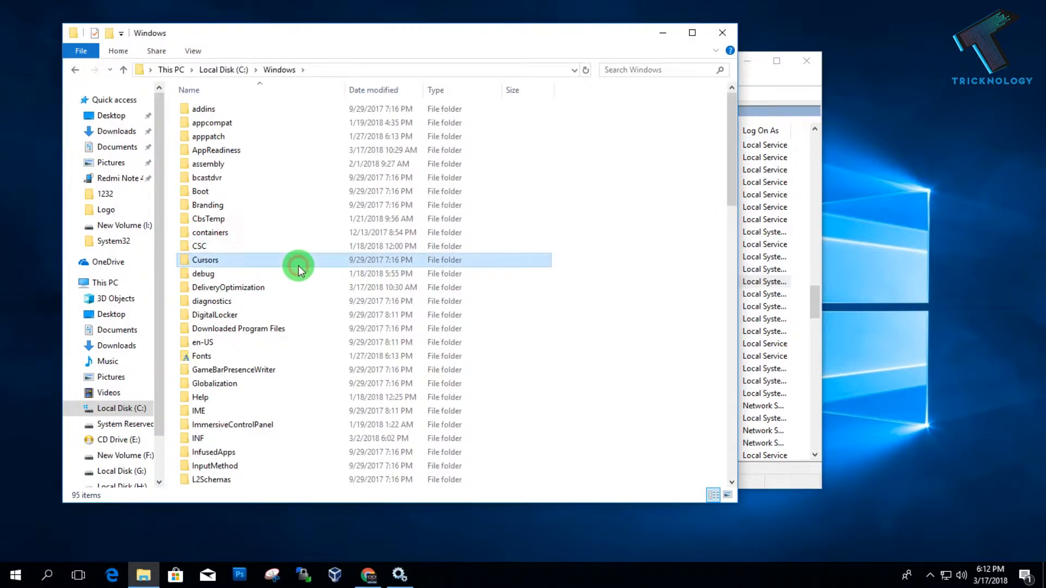
pyautogui.scroll(-3)
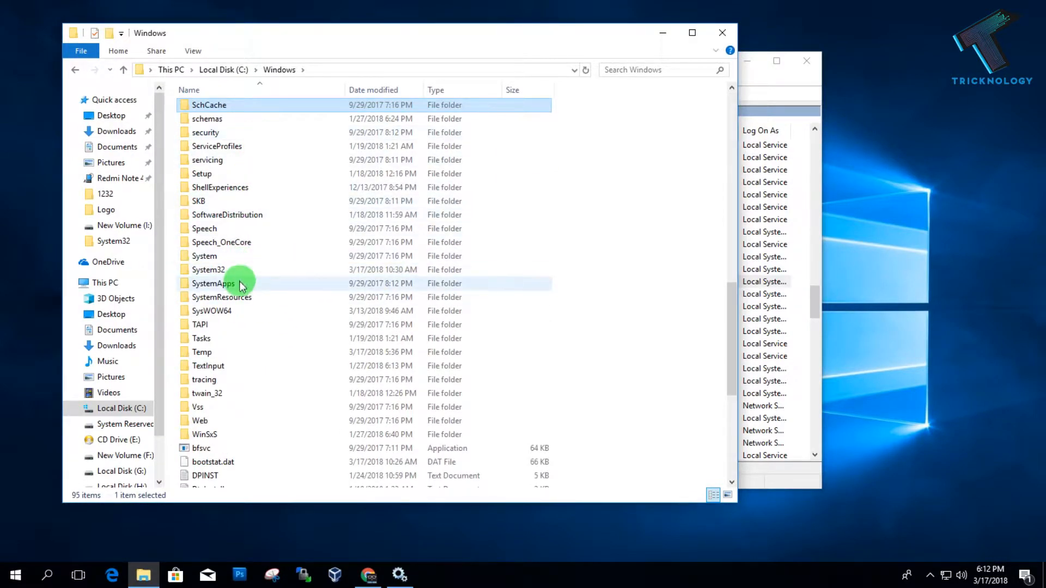
pyautogui.doubleClick(208, 269)
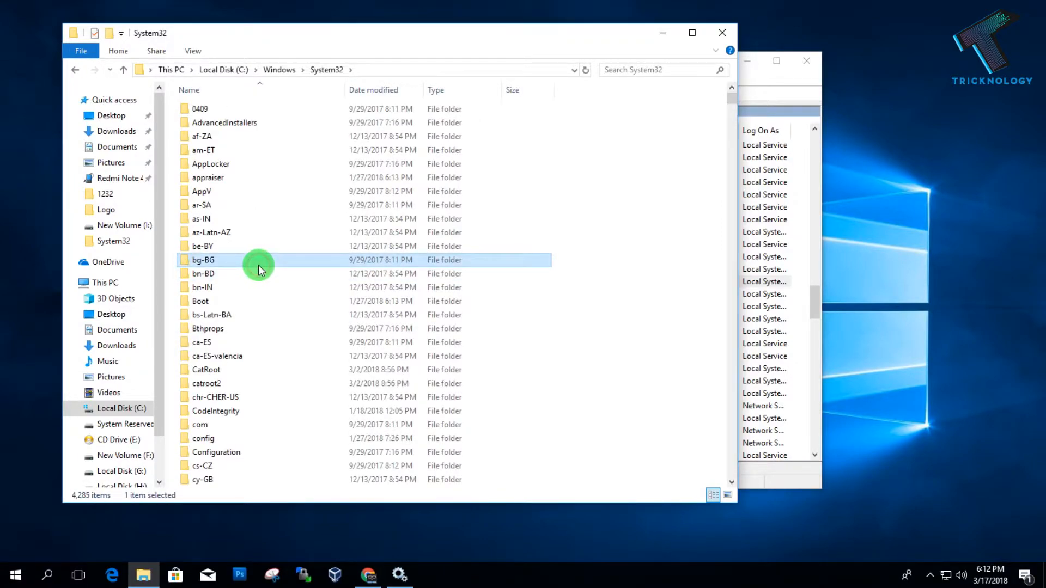
# - Continue into the spool folder and its PRINTERS subfolder
pyautogui.scroll(-3)
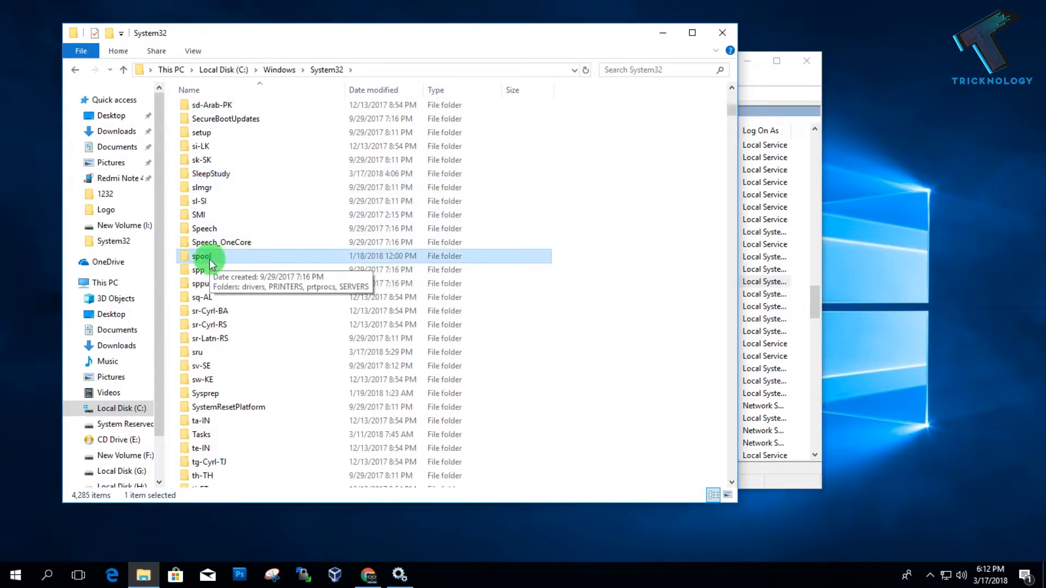
pyautogui.doubleClick(201, 255)
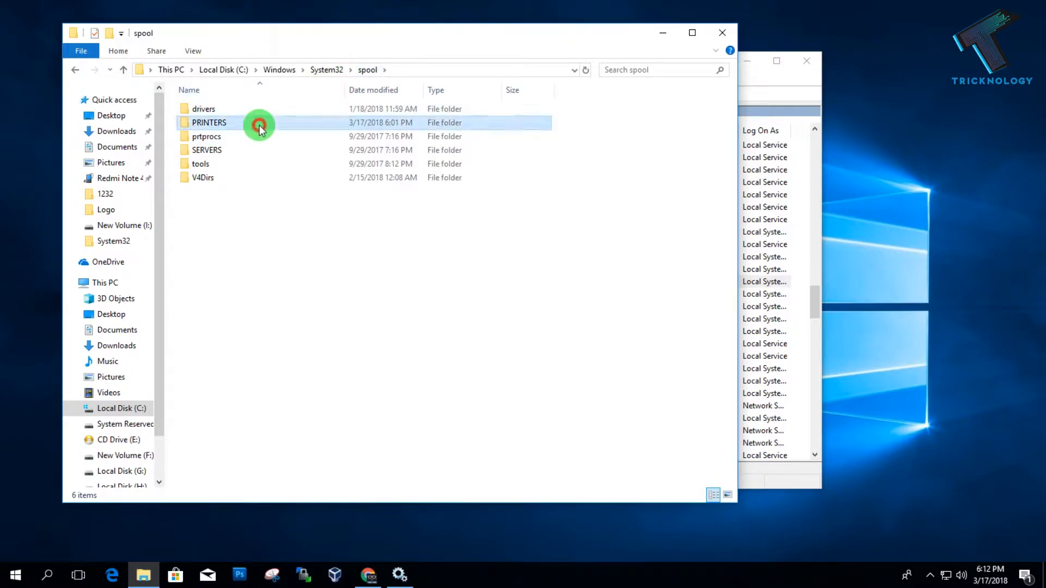
pyautogui.doubleClick(209, 122)
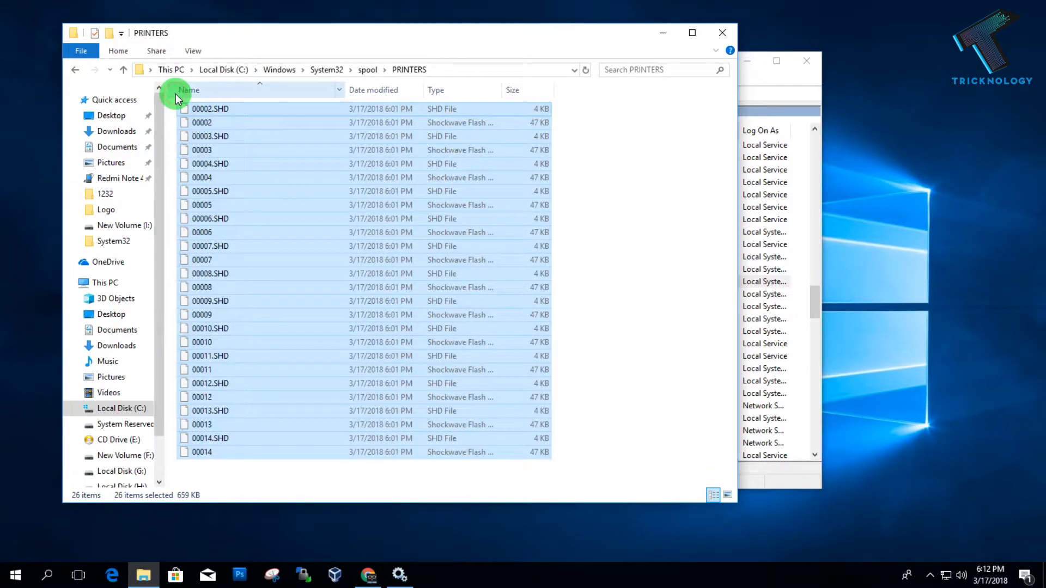
pyautogui.moveTo(300, 332)
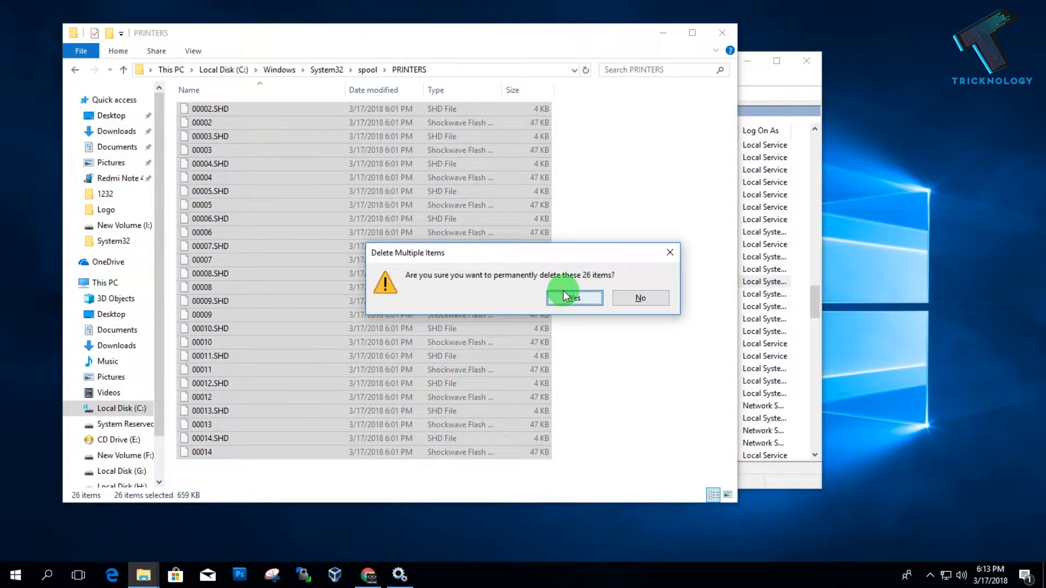
# - Confirm permanently deleting the 26 queued print files
pyautogui.click(572, 297)
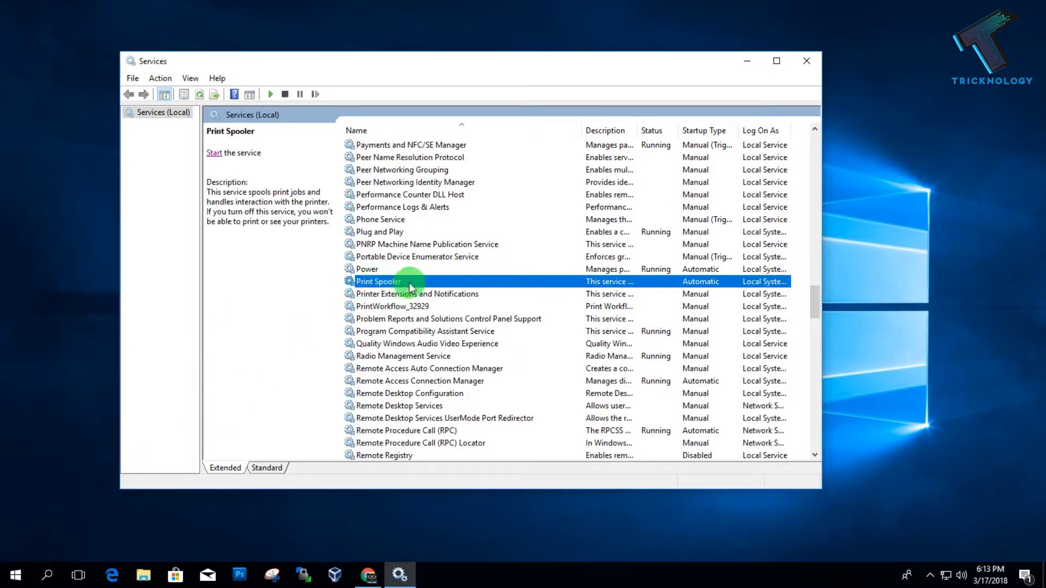
# - Start the Print Spooler service again and close the Services window
pyautogui.click(214, 153)
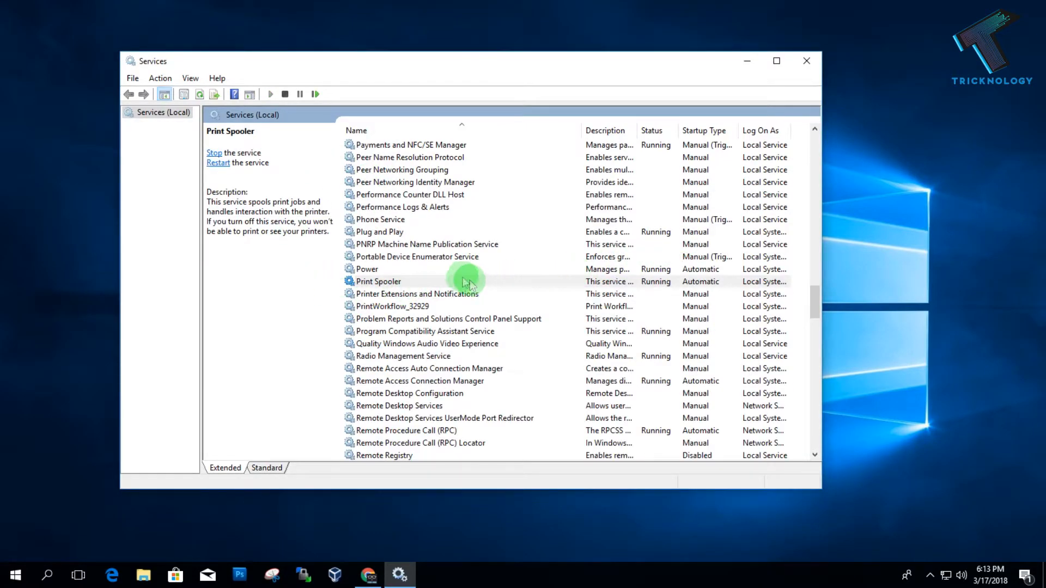
pyautogui.click(378, 281)
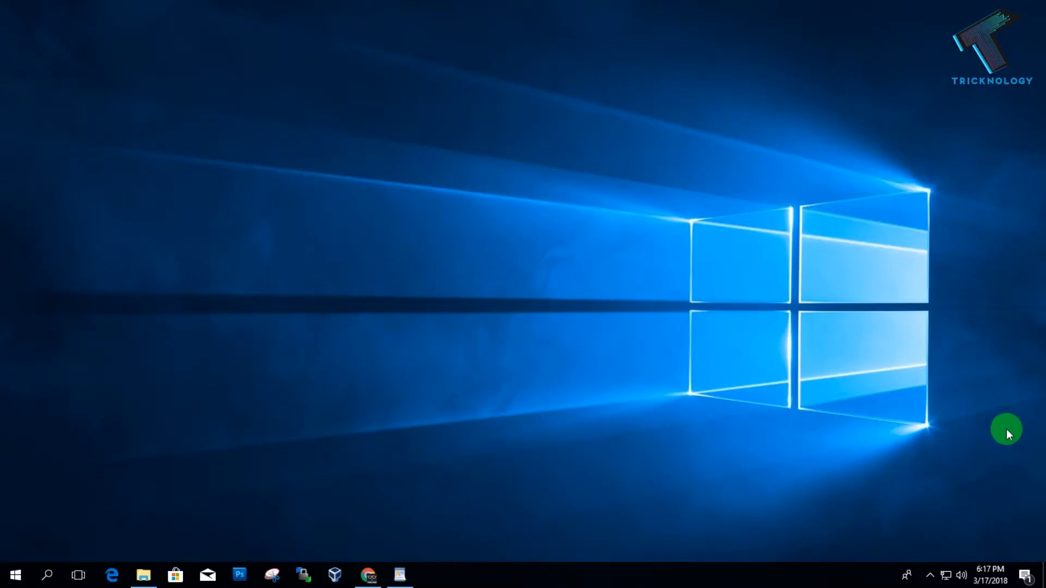
# - Print the TRICKNOLOGY logo from WordPad to the HP DeskJet 5820 series printer
pyautogui.click(398, 576)
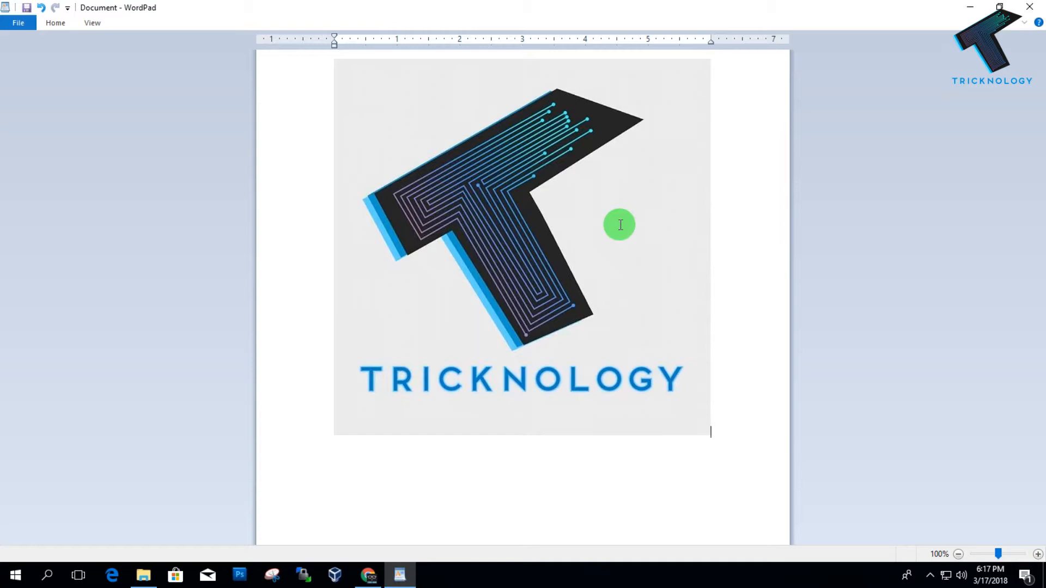
pyautogui.press('ctrl+p')
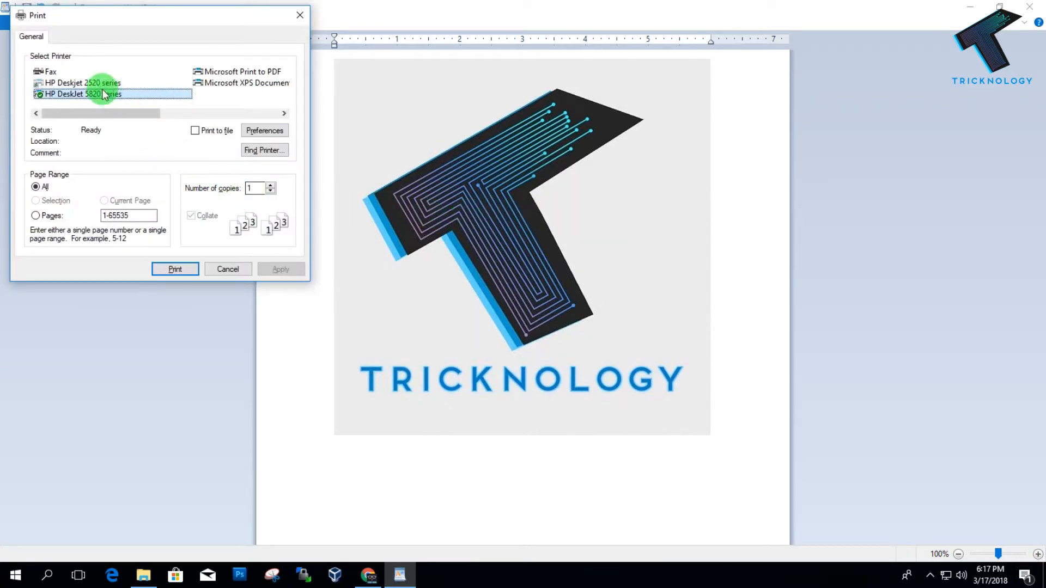
pyautogui.click(80, 94)
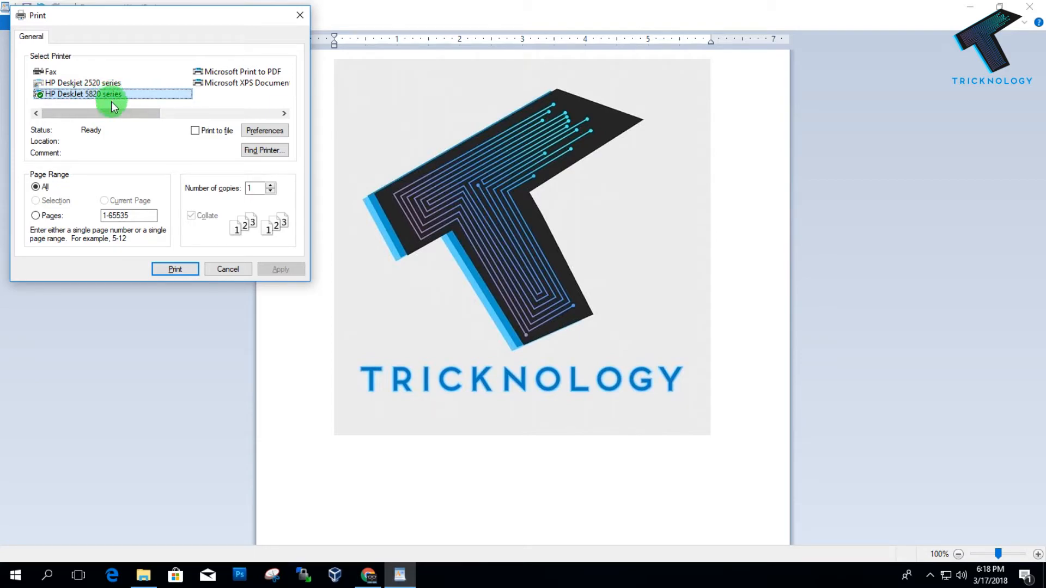
pyautogui.click(174, 269)
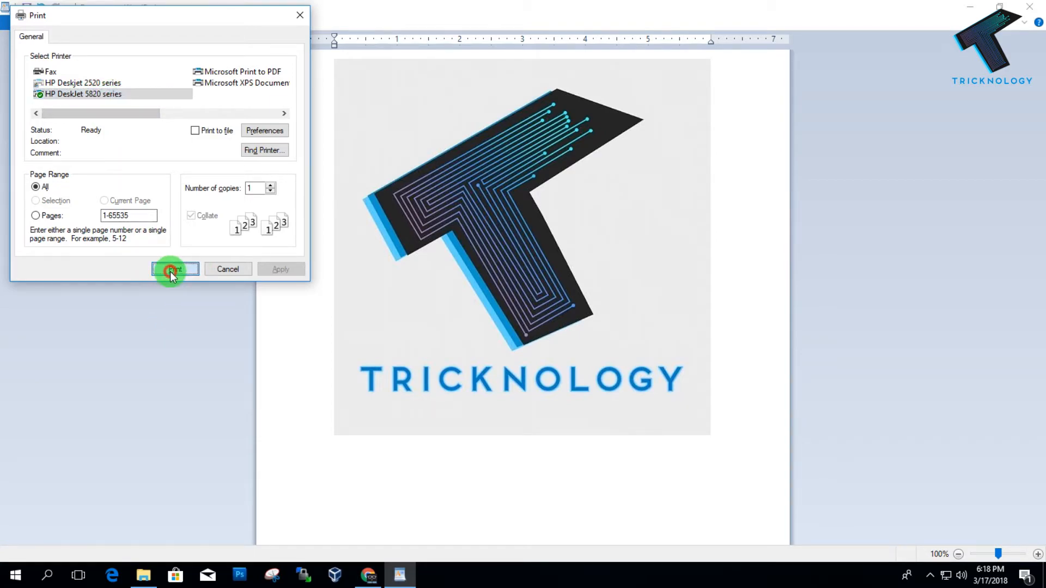